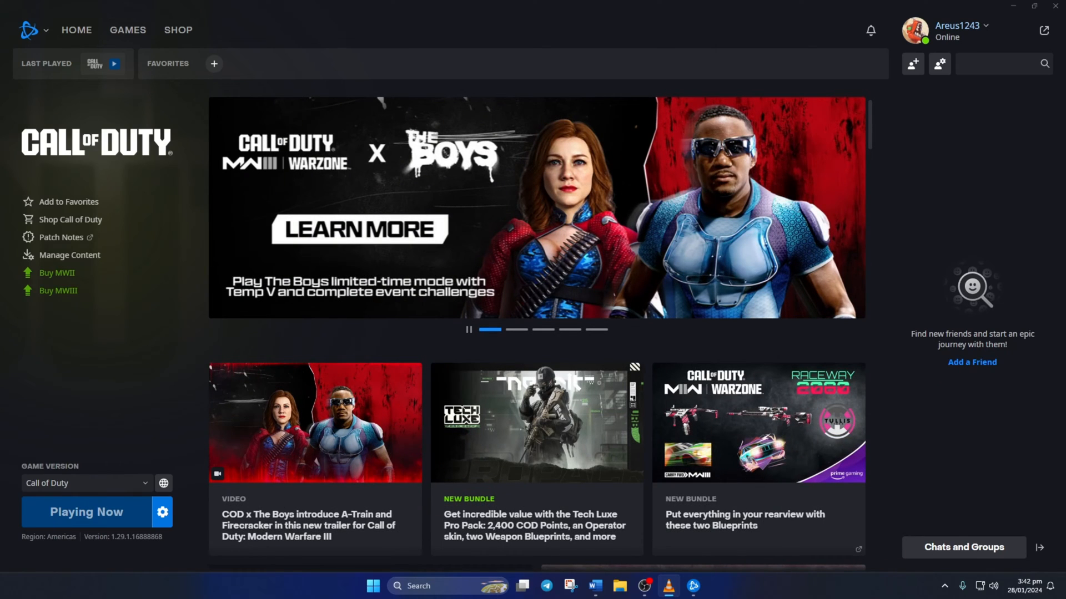
Step: Launch Call of Duty from Battle.net to reach the HQ home screen
{"action": "left_click", "coordinate": [86, 511]}
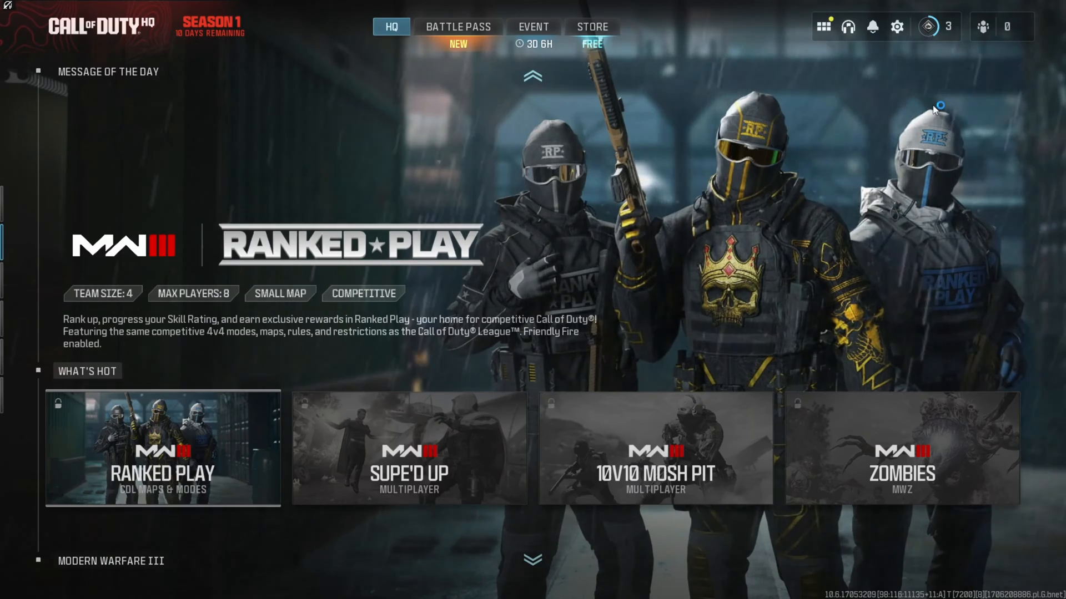
Step: Reach the Audio settings page from the HQ gear menu
{"action": "left_click", "coordinate": [895, 26]}
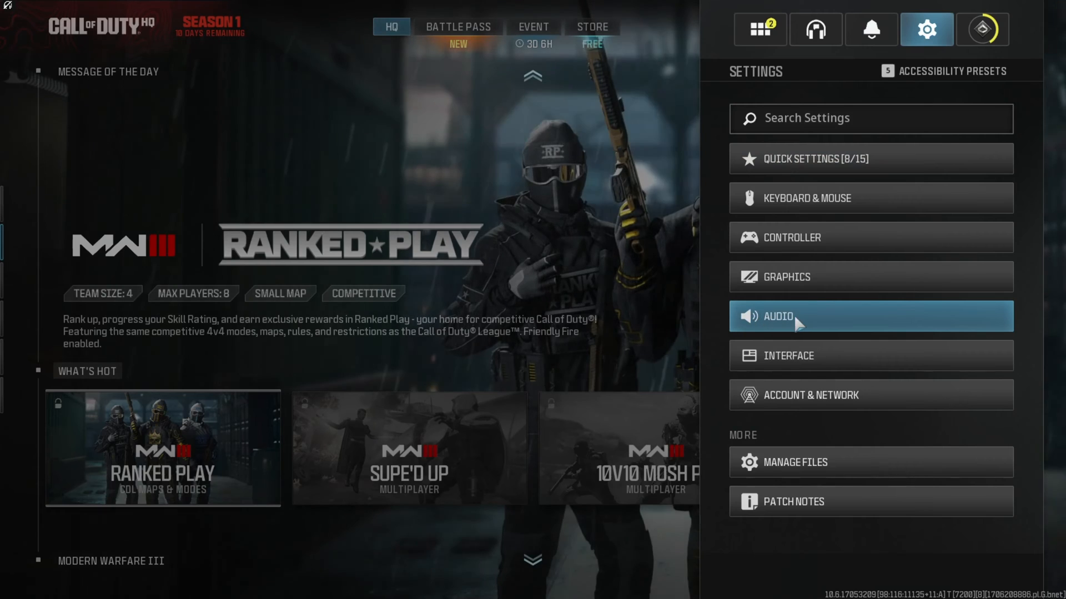
{"action": "left_click", "coordinate": [870, 316]}
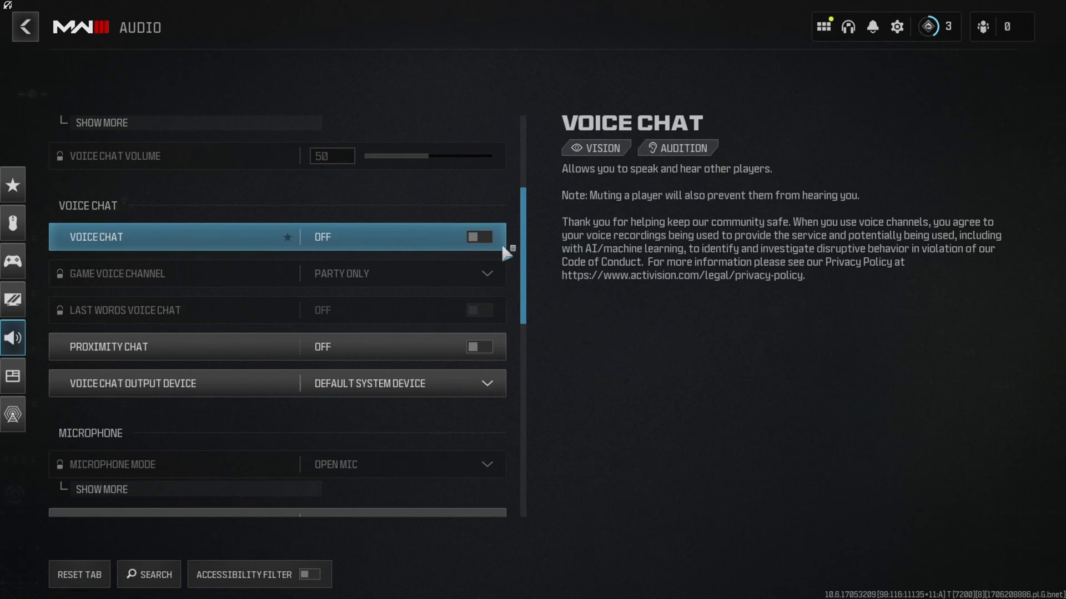
Step: Turn Voice Chat and Proximity Chat on with output going to the USB speakers
{"action": "left_click", "coordinate": [478, 237]}
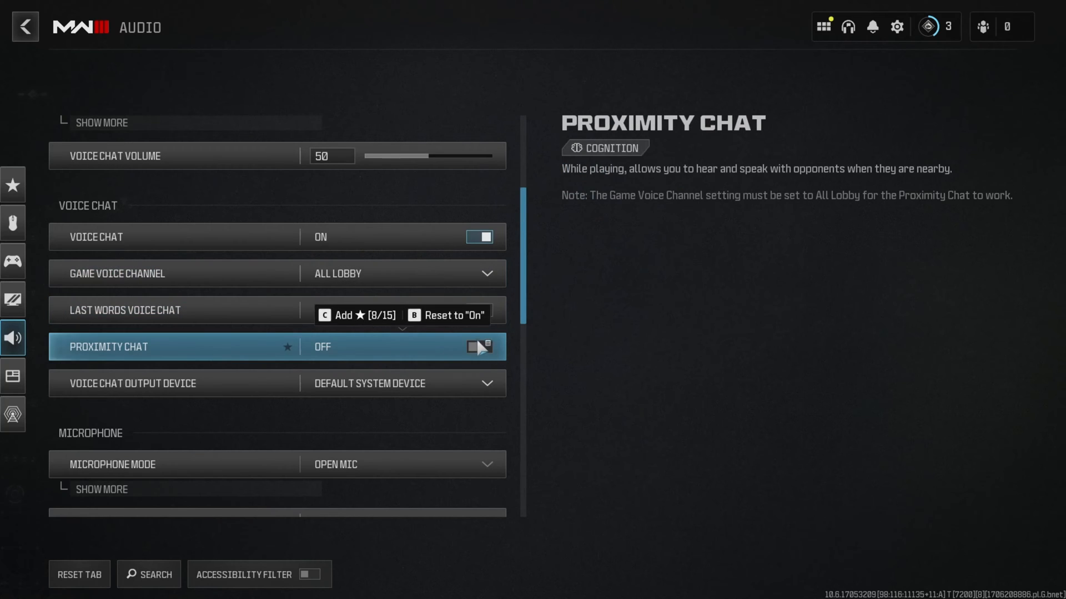
{"action": "left_click", "coordinate": [478, 346]}
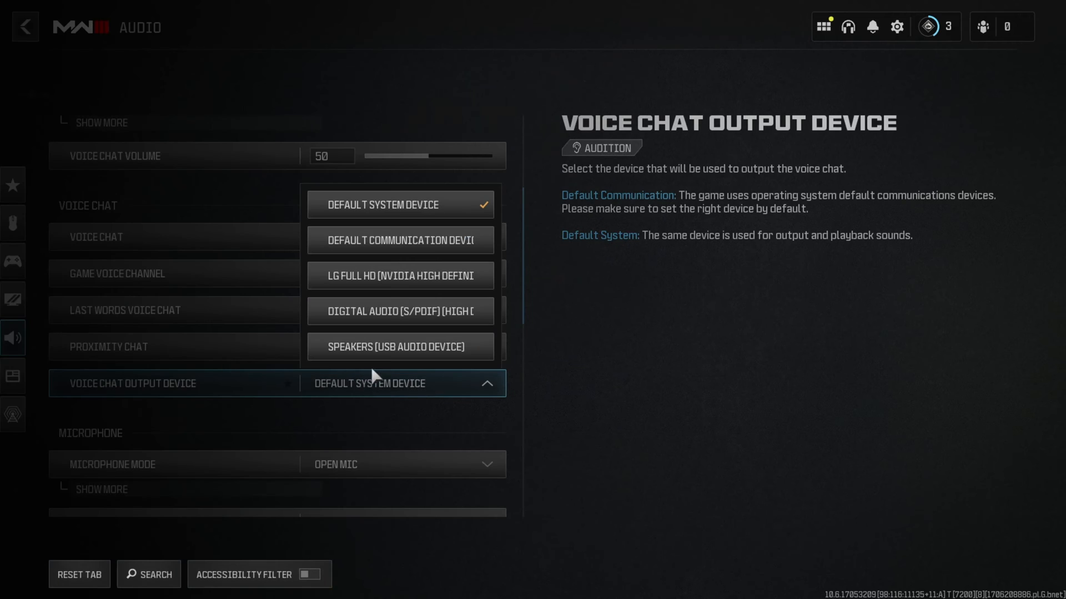
{"action": "left_click", "coordinate": [400, 346]}
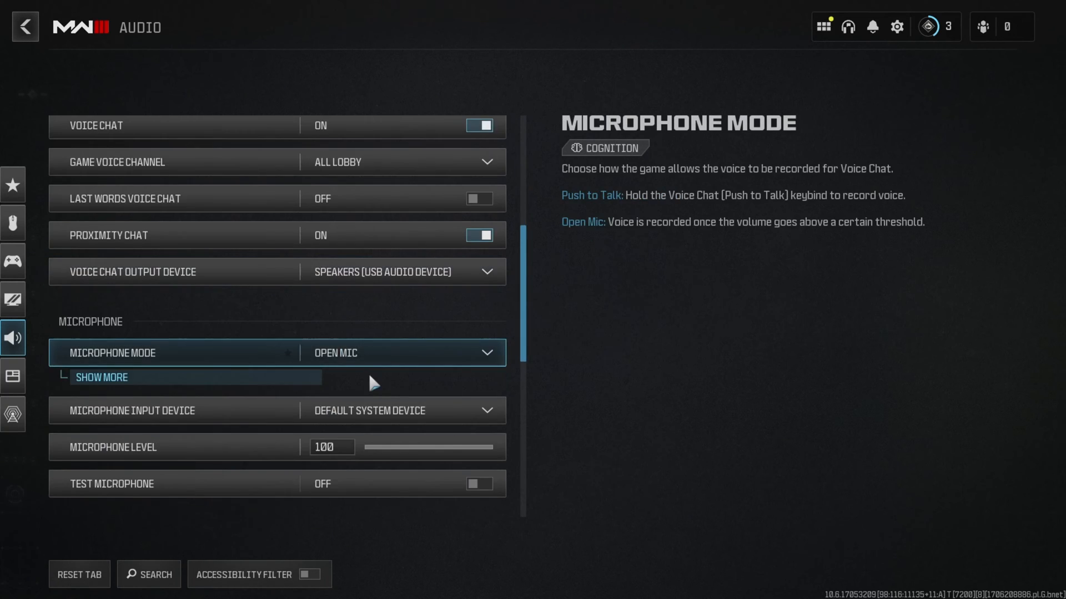
Step: Choose the microphone input device and return to HQ with the changes kept
{"action": "scroll", "scroll_direction": "down", "scroll_amount": 3}
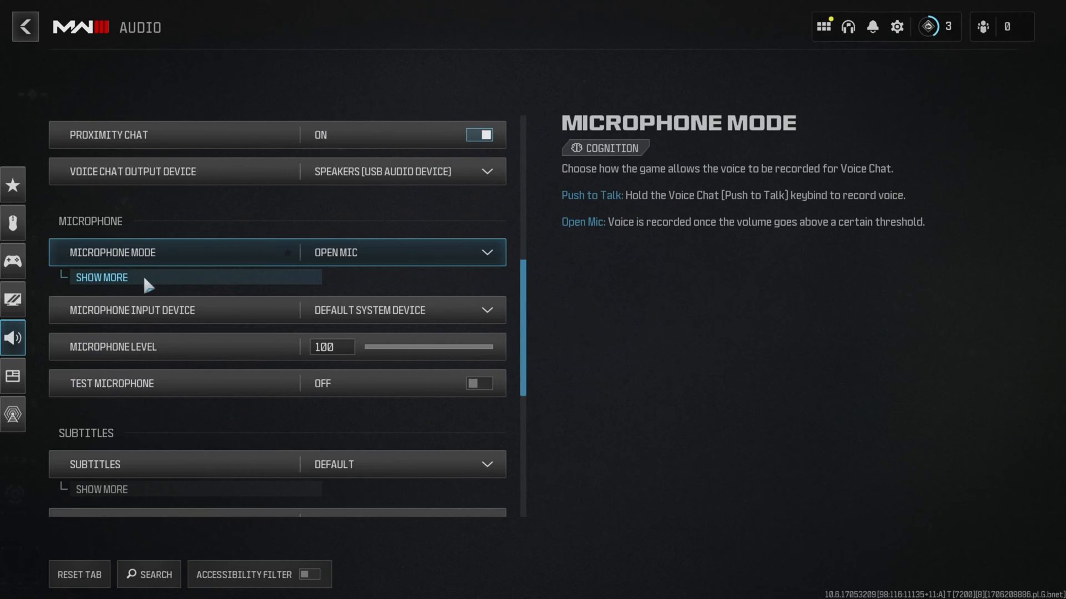
{"action": "left_click", "coordinate": [102, 276]}
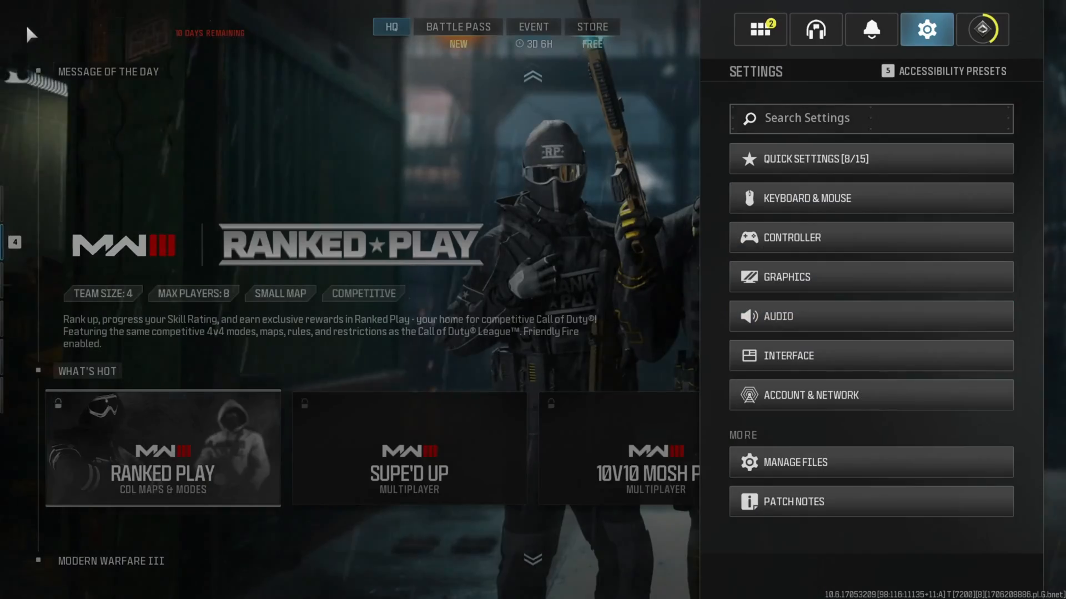
{"action": "left_click", "coordinate": [926, 29]}
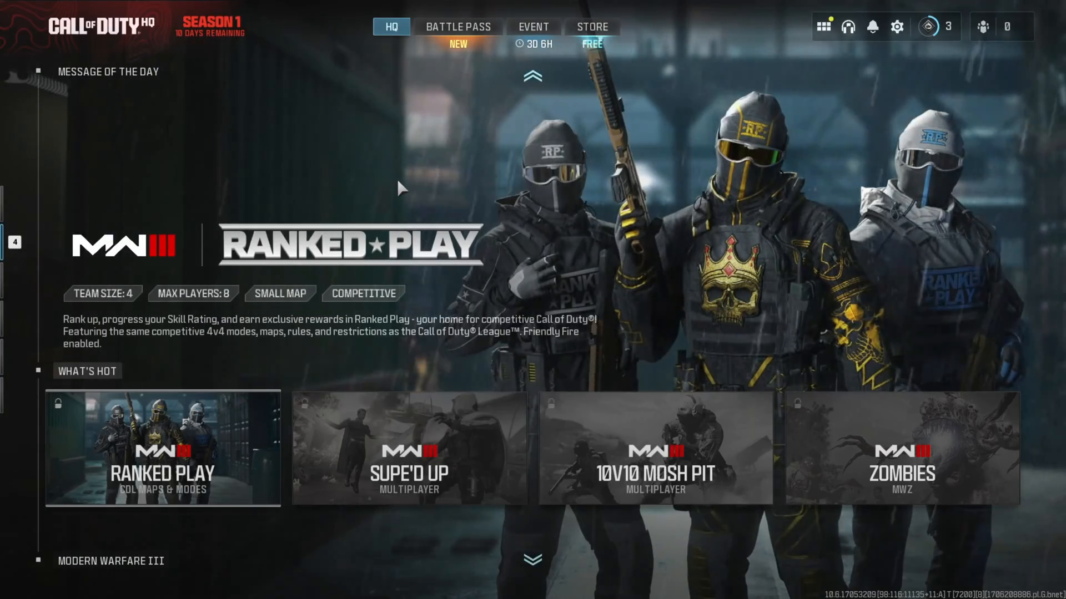